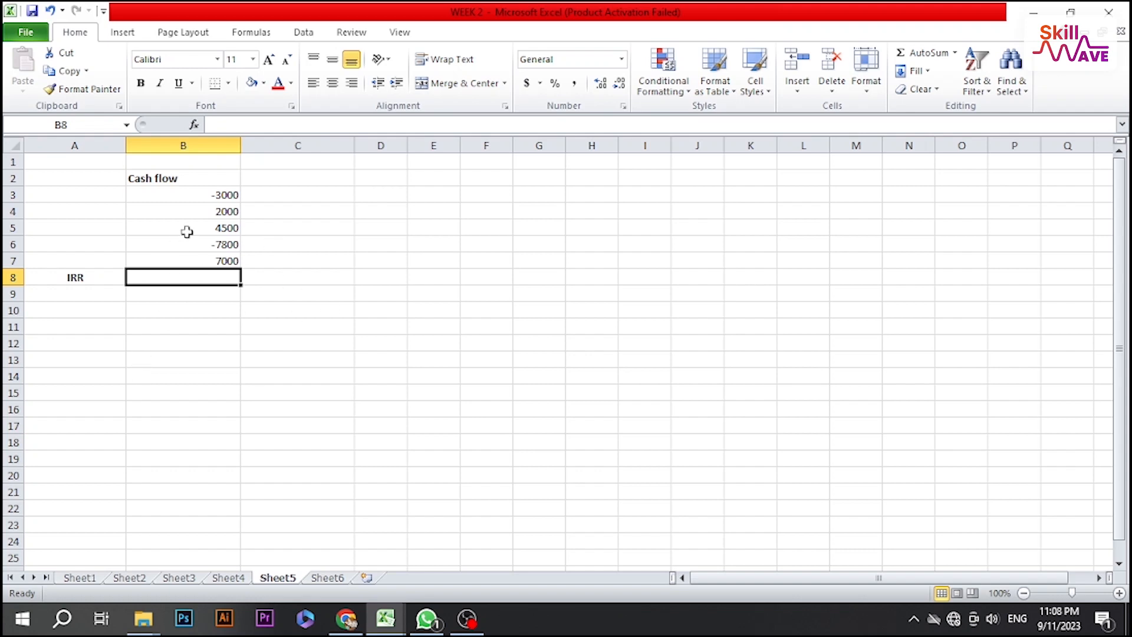
mouse_move(196, 208)
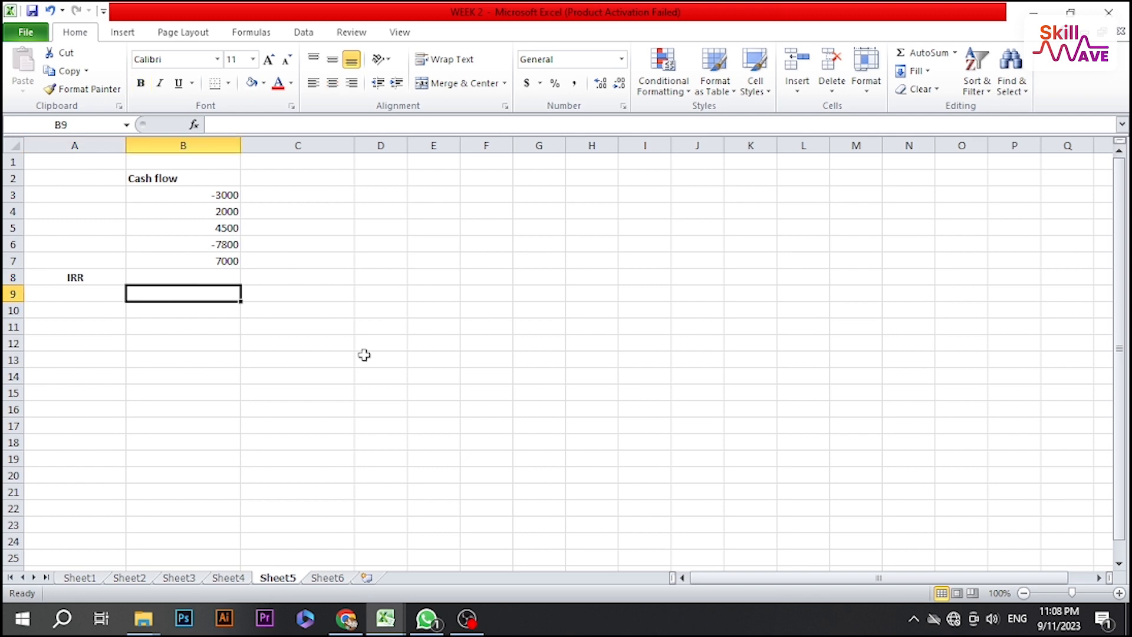
mouse_move(84, 300)
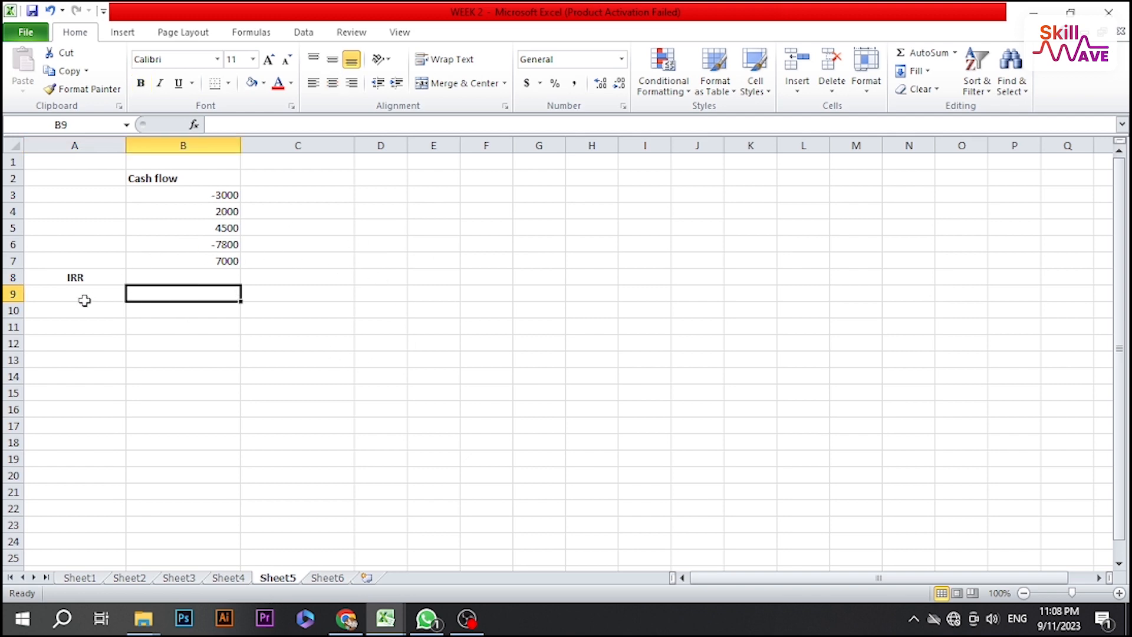
mouse_move(330, 214)
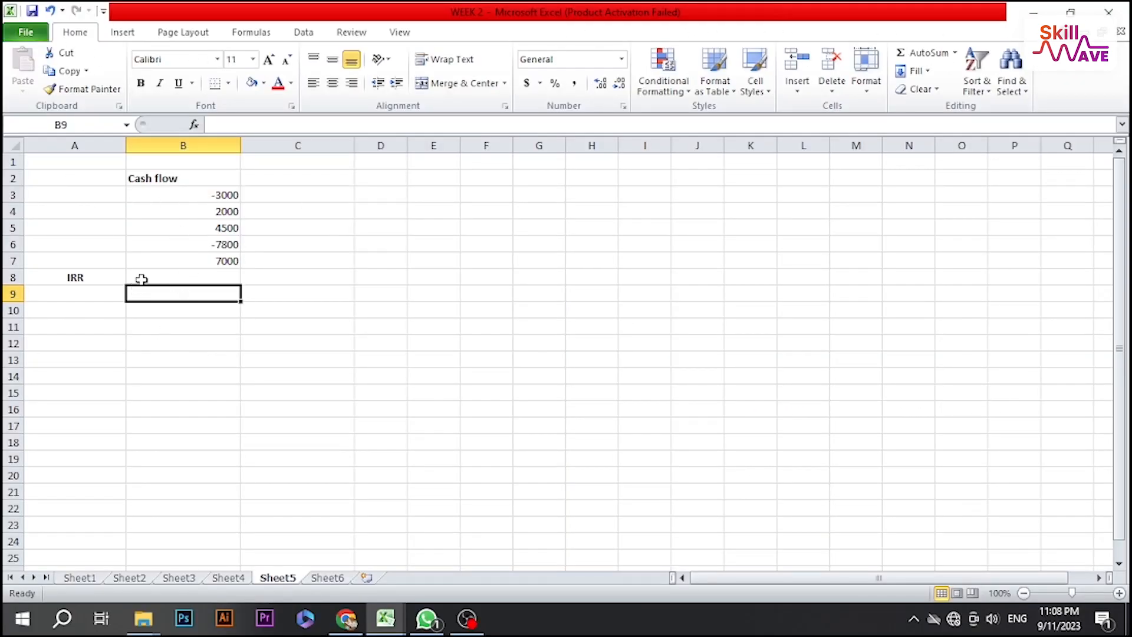
- Enter the formula =IRR(B3:B7) in cell B8 over the cash flows ending at 7000
click(381, 145)
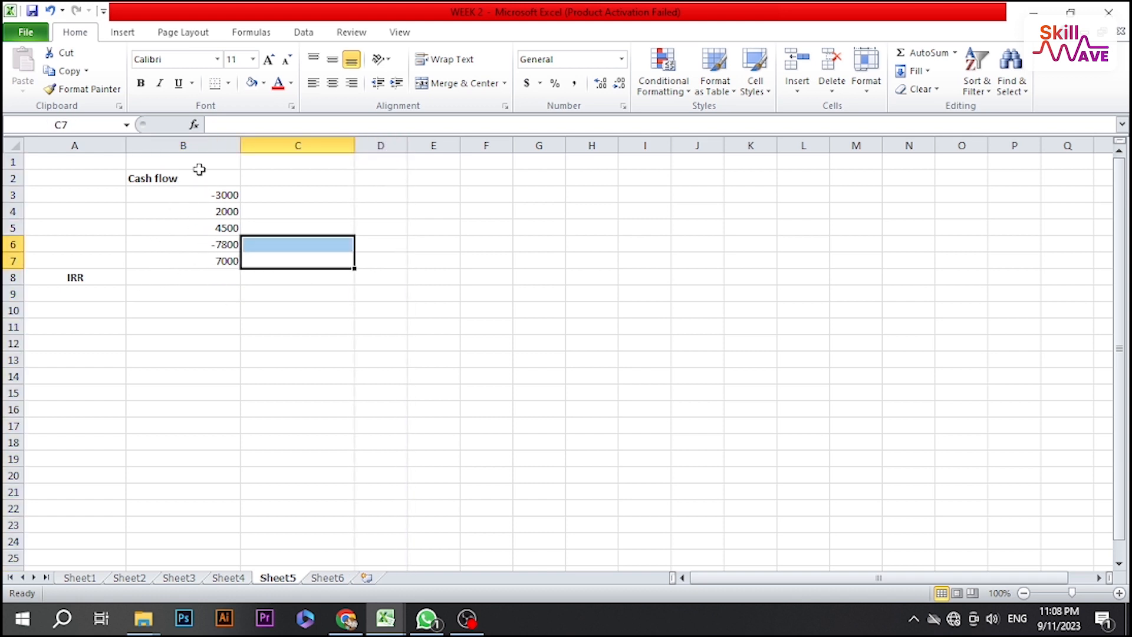
click(183, 261)
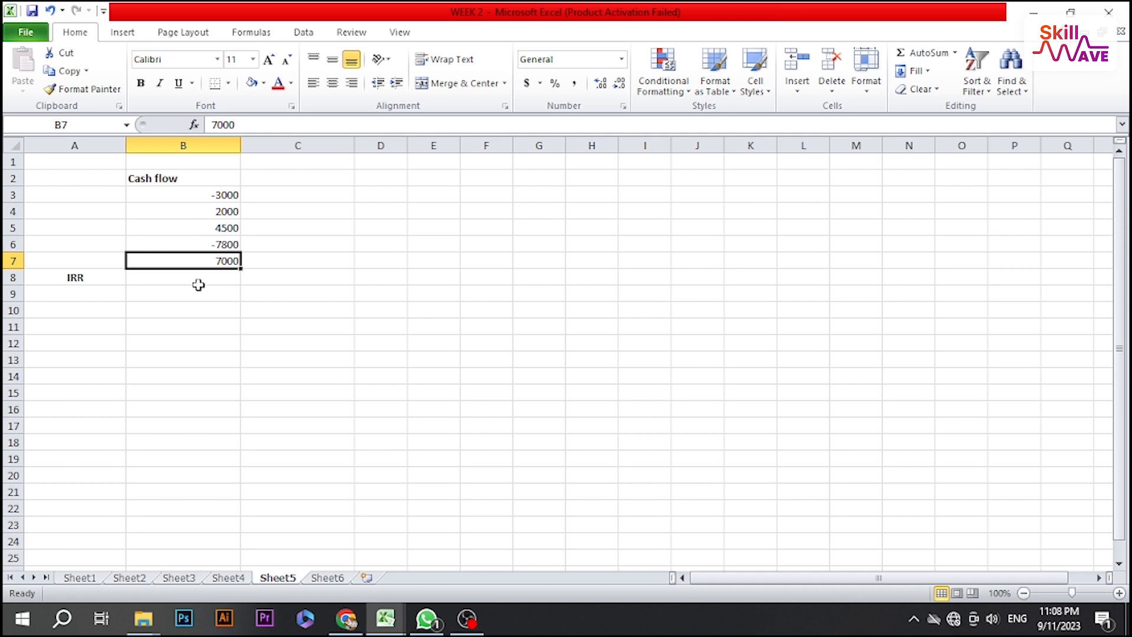
click(182, 277)
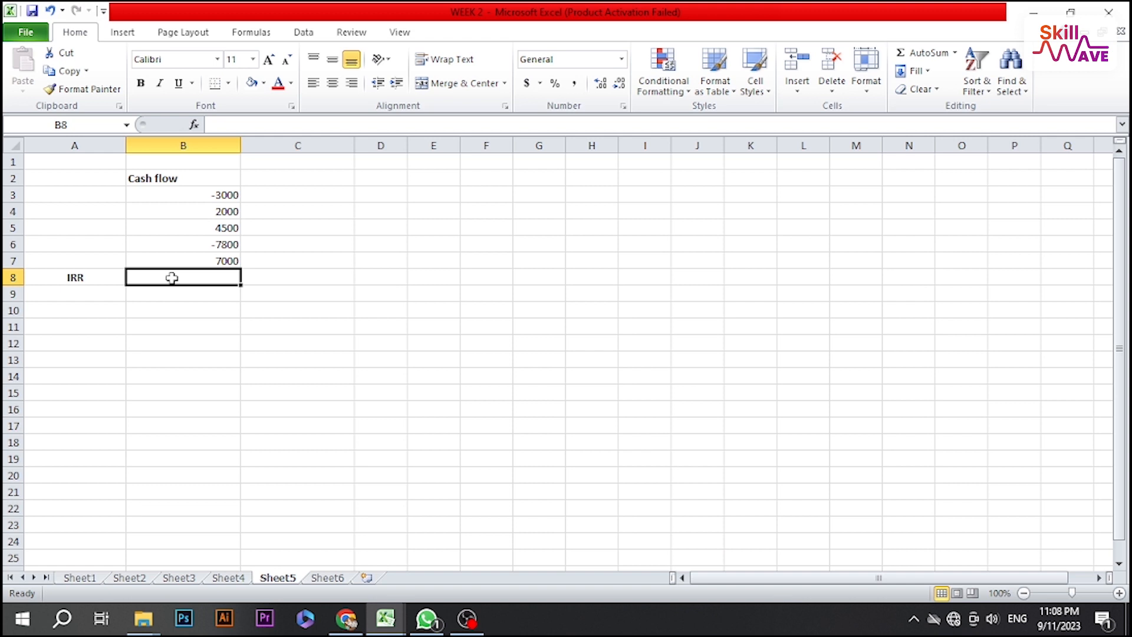
text(=)
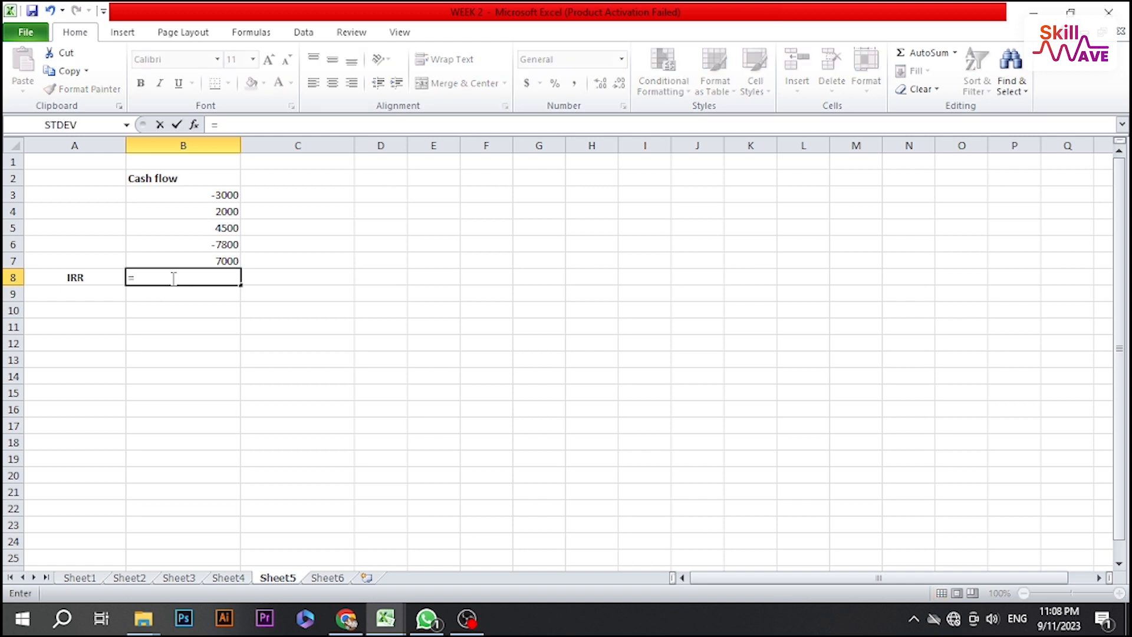
text(I)
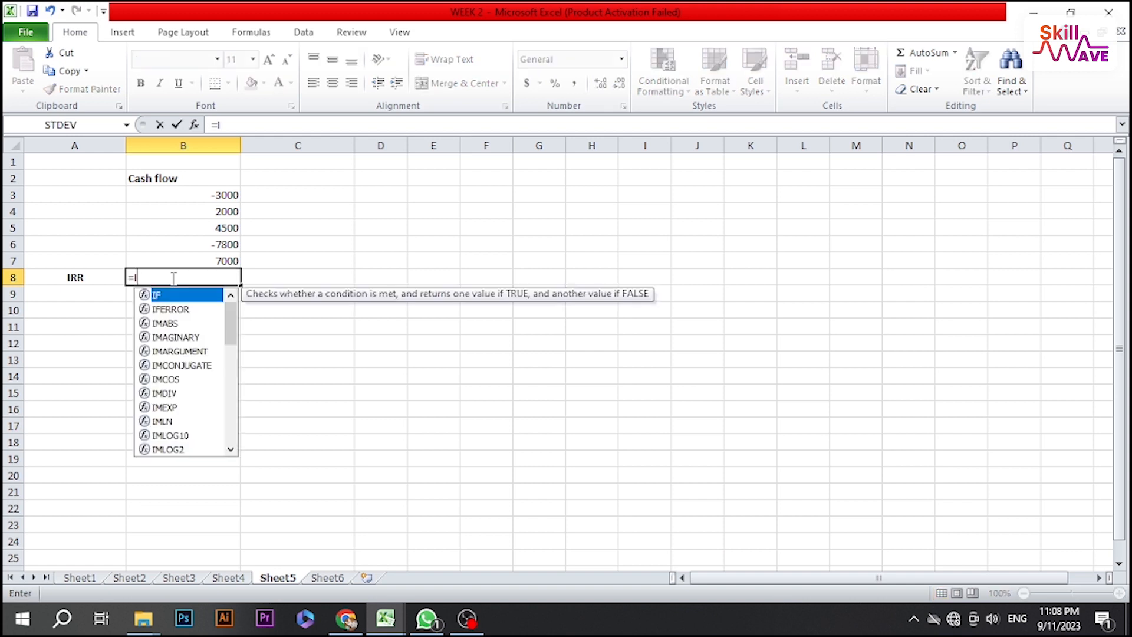
text(RR)
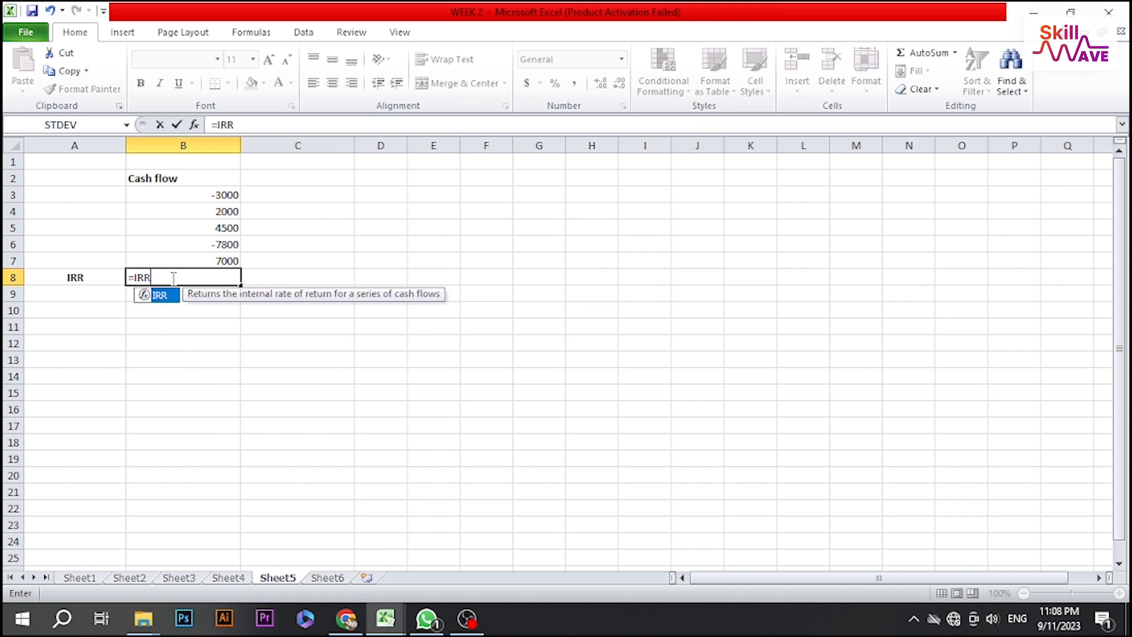
text(()
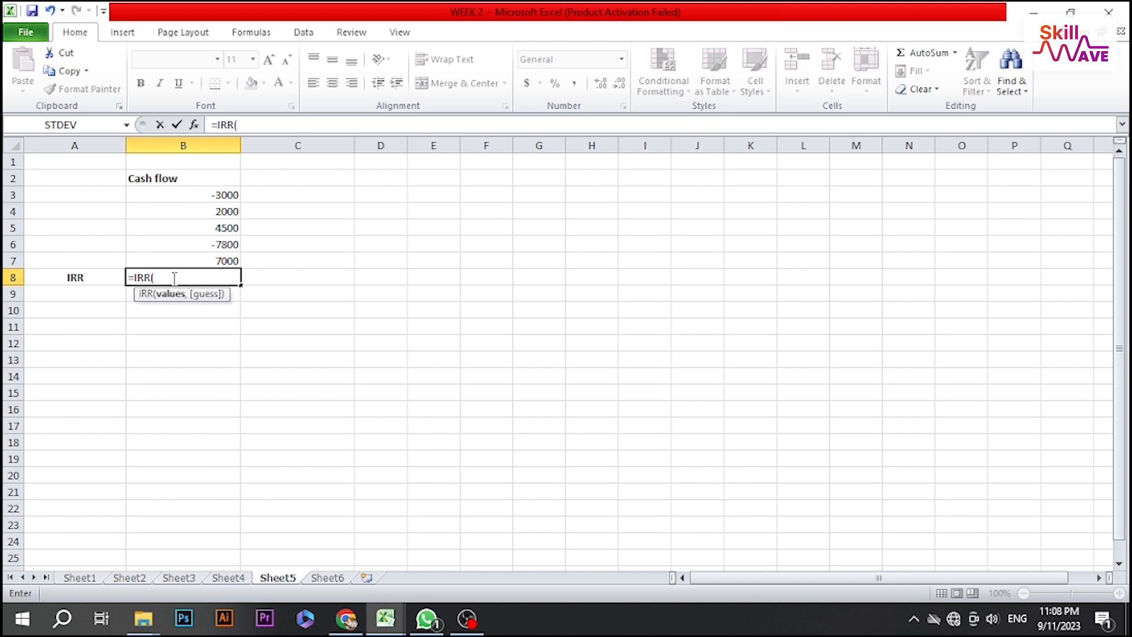
drag(183, 195, 183, 261)
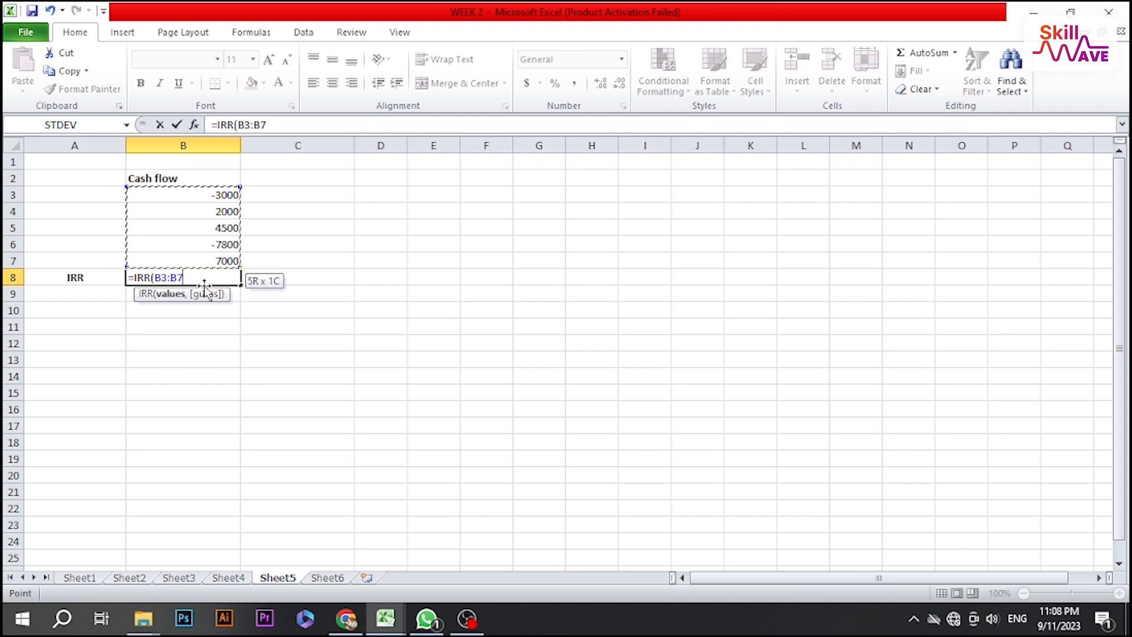
text())
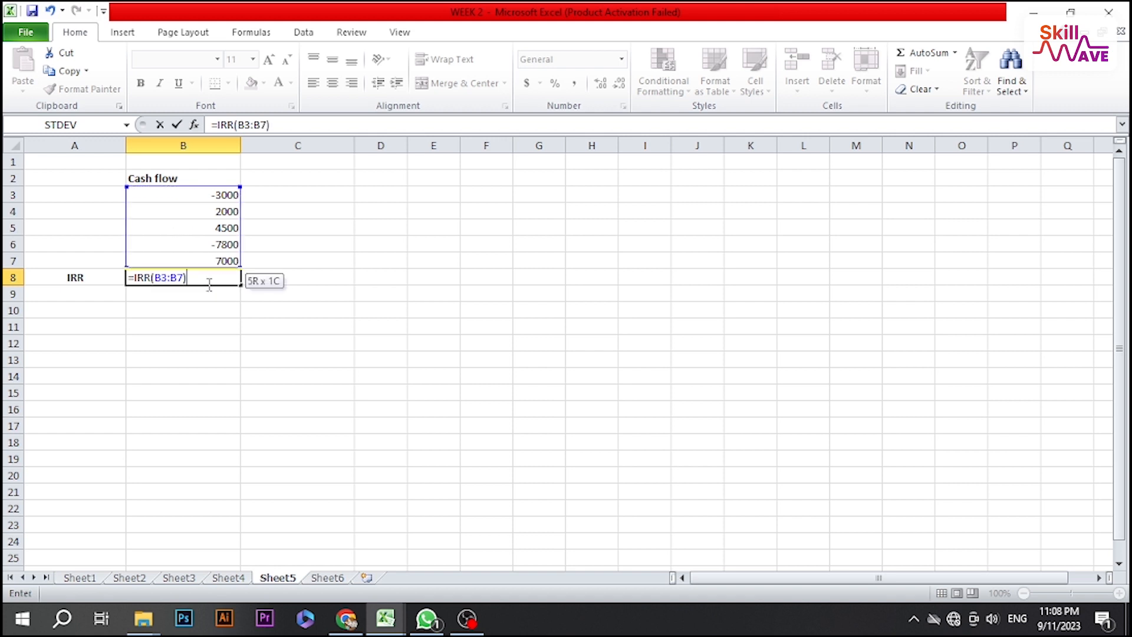